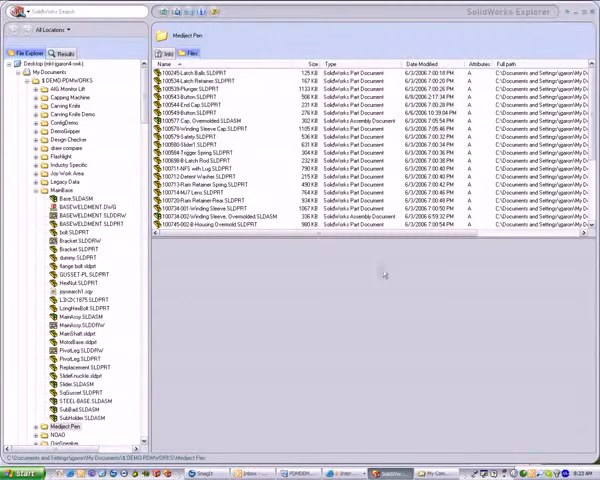
- Select MainAssy.SLDASM in the MainBase folder for Pack and Go
click(72, 322)
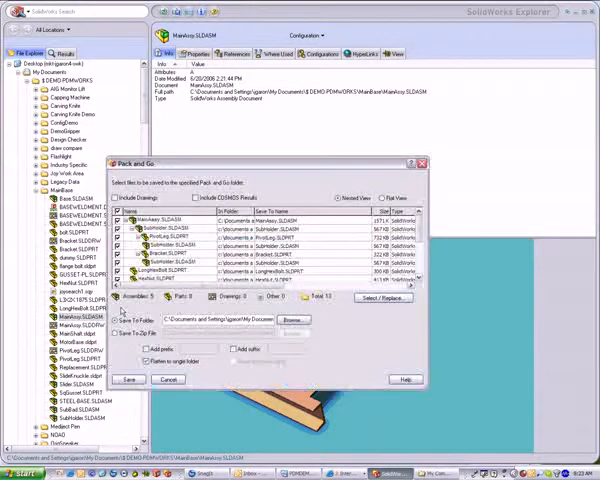
- Include drawings in the package, 17 files total, and enable the file-name suffix
click(123, 197)
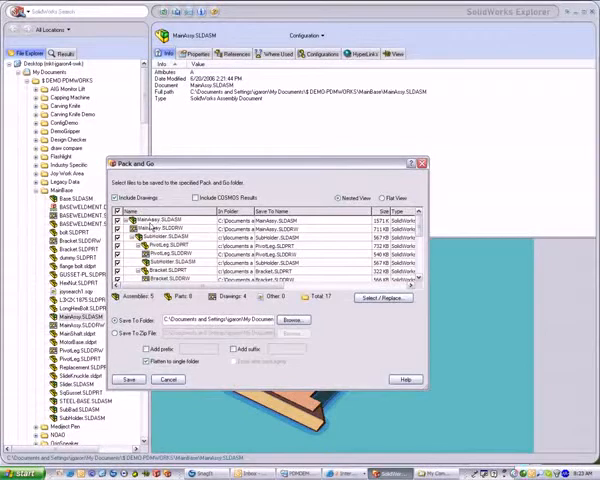
click(130, 228)
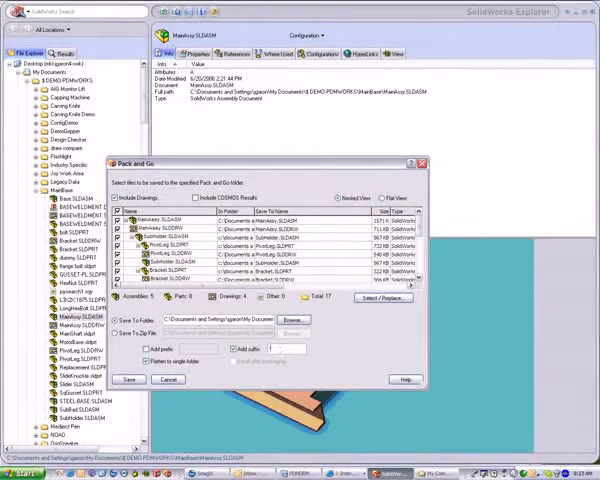
- Enter v2 as the package's file-name suffix
text(v2)
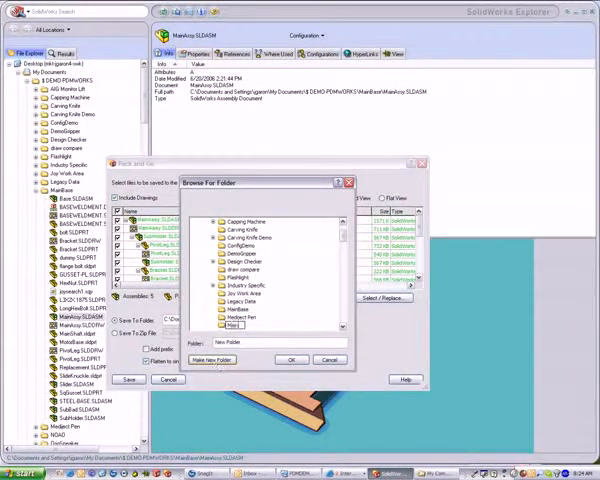
- Create the MainBase V2 destination folder and save the -V2 copies there
click(213, 359)
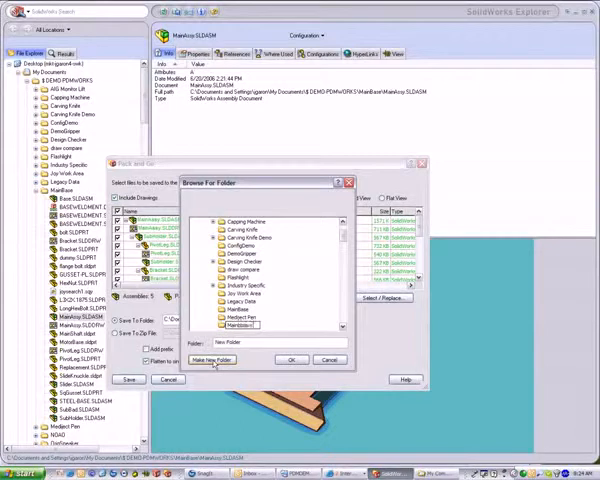
click(213, 359)
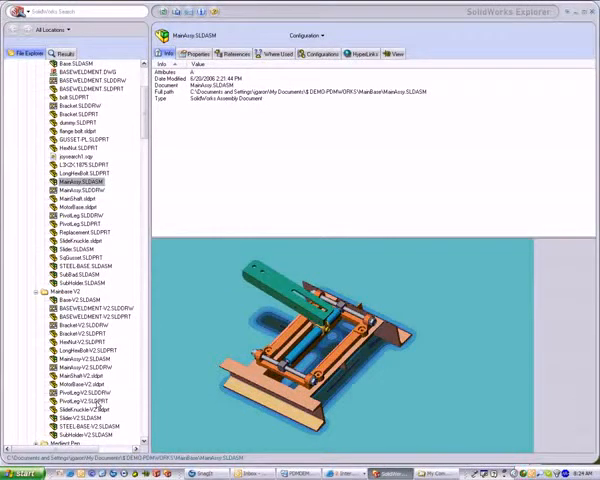
- Check MainAssy-V2's references point to -V2 files, previewing the HexNut-V2 part
click(82, 358)
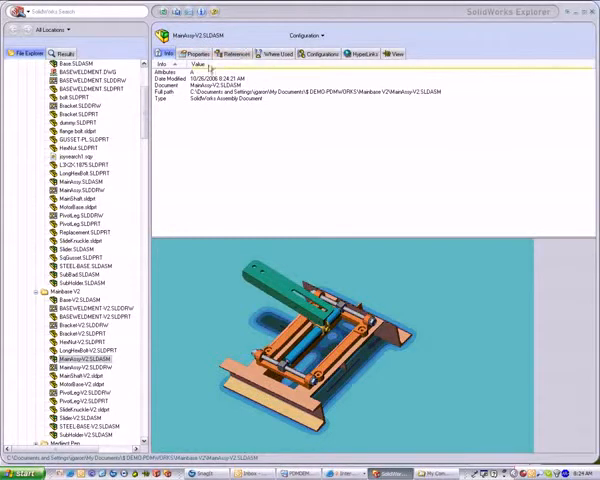
click(237, 54)
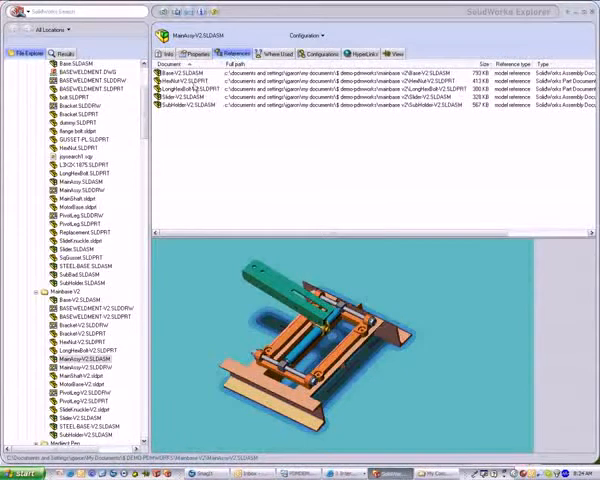
click(200, 80)
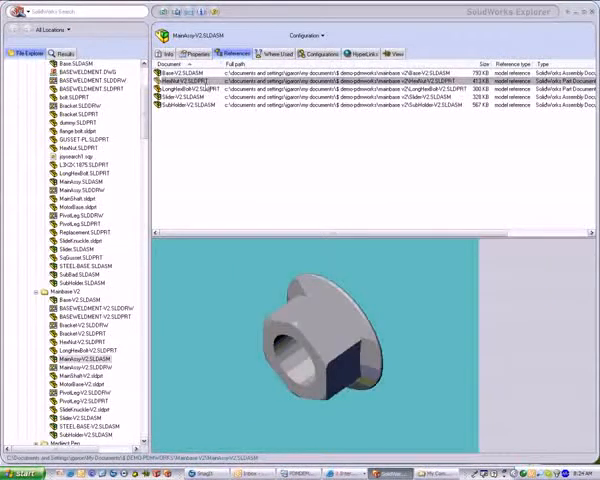